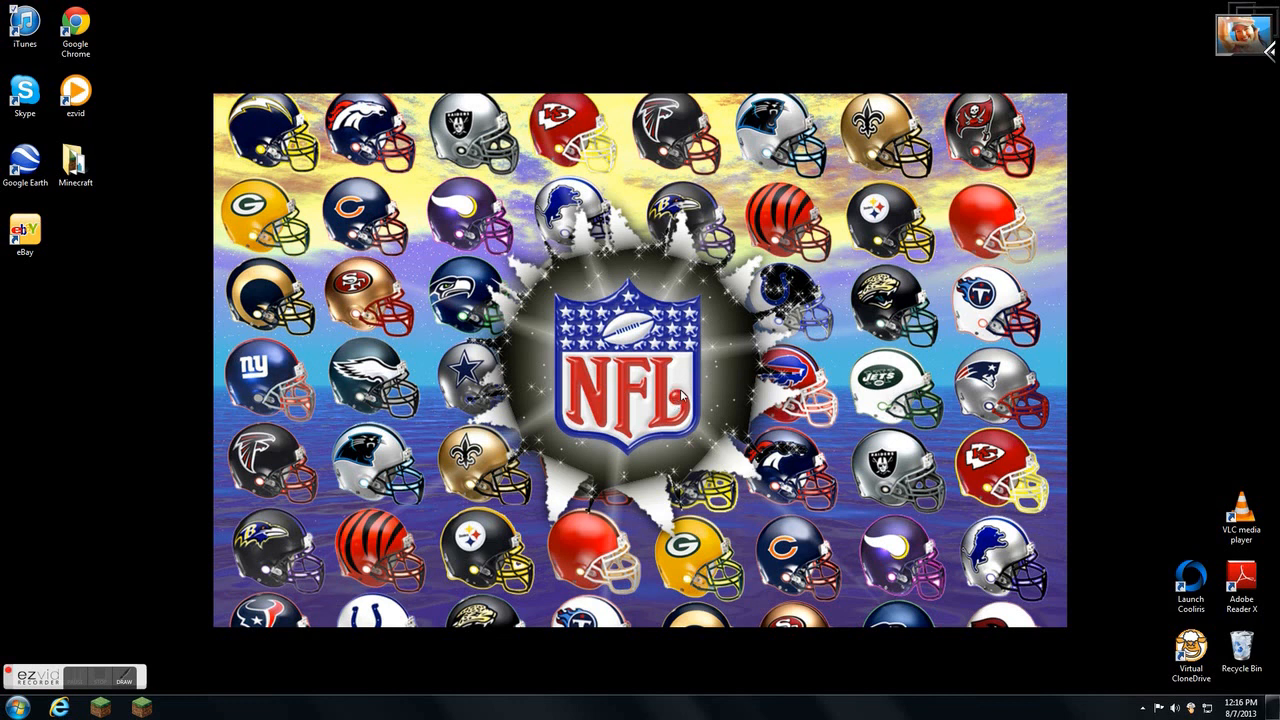
pyautogui.moveTo(744, 444)
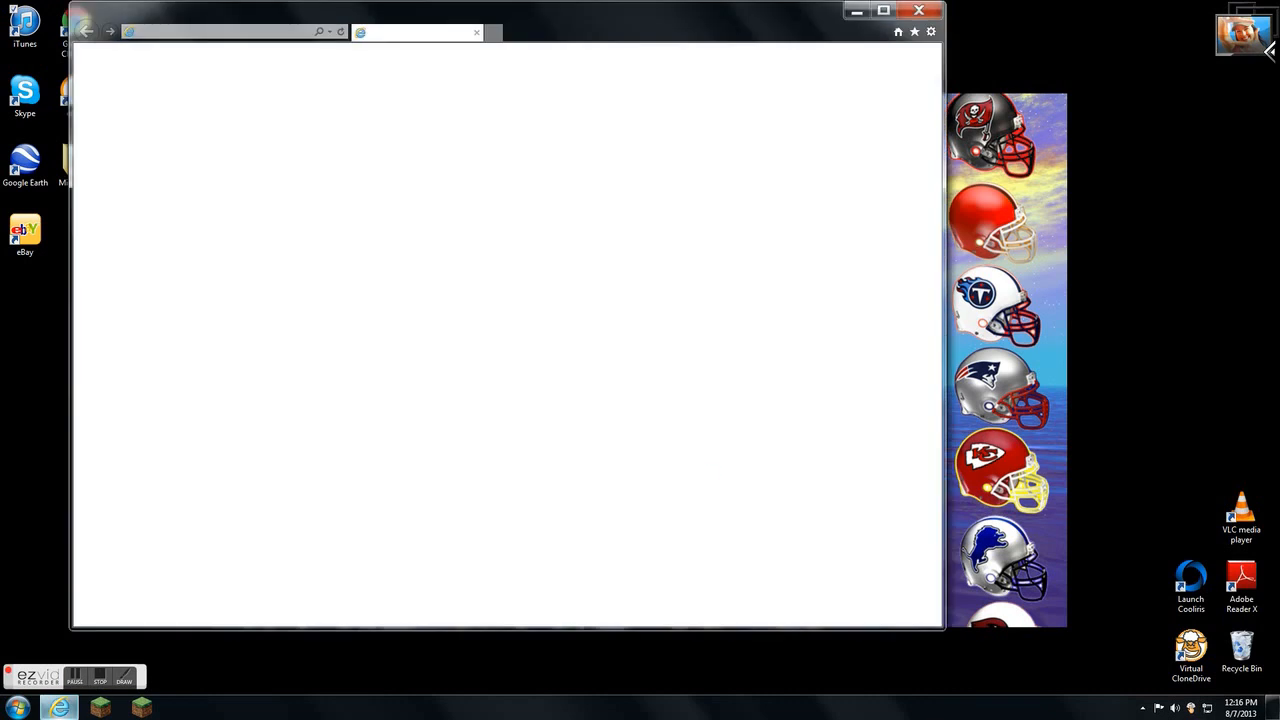
# Step: Maximize Internet Explorer and load the aimini.net home page from history
pyautogui.click(882, 10)
pyautogui.write('aimini.')
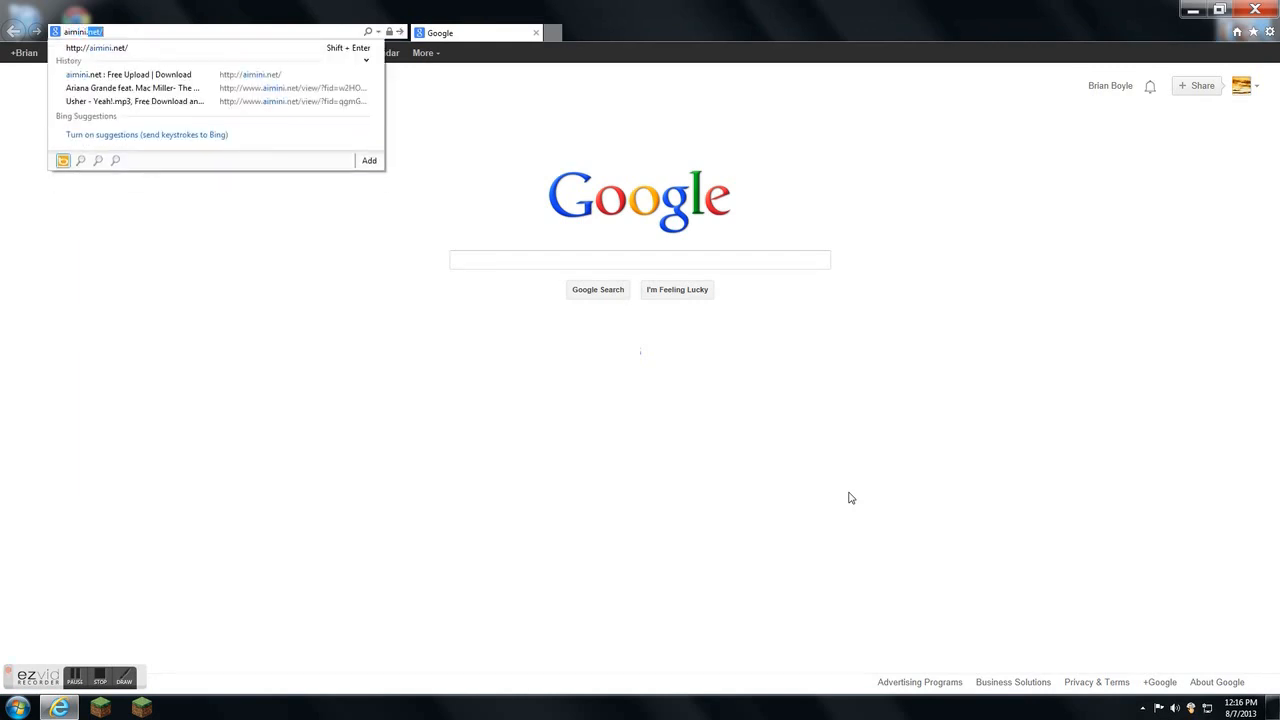
pyautogui.click(128, 74)
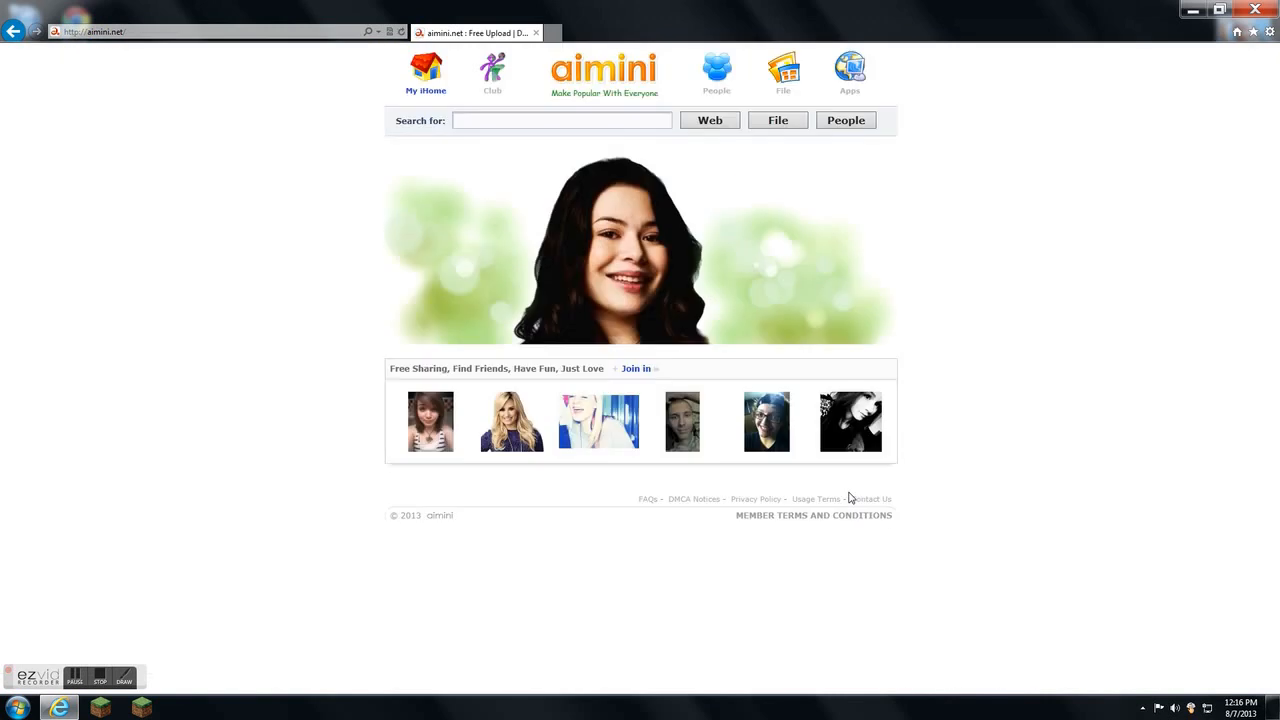
pyautogui.moveTo(674, 122)
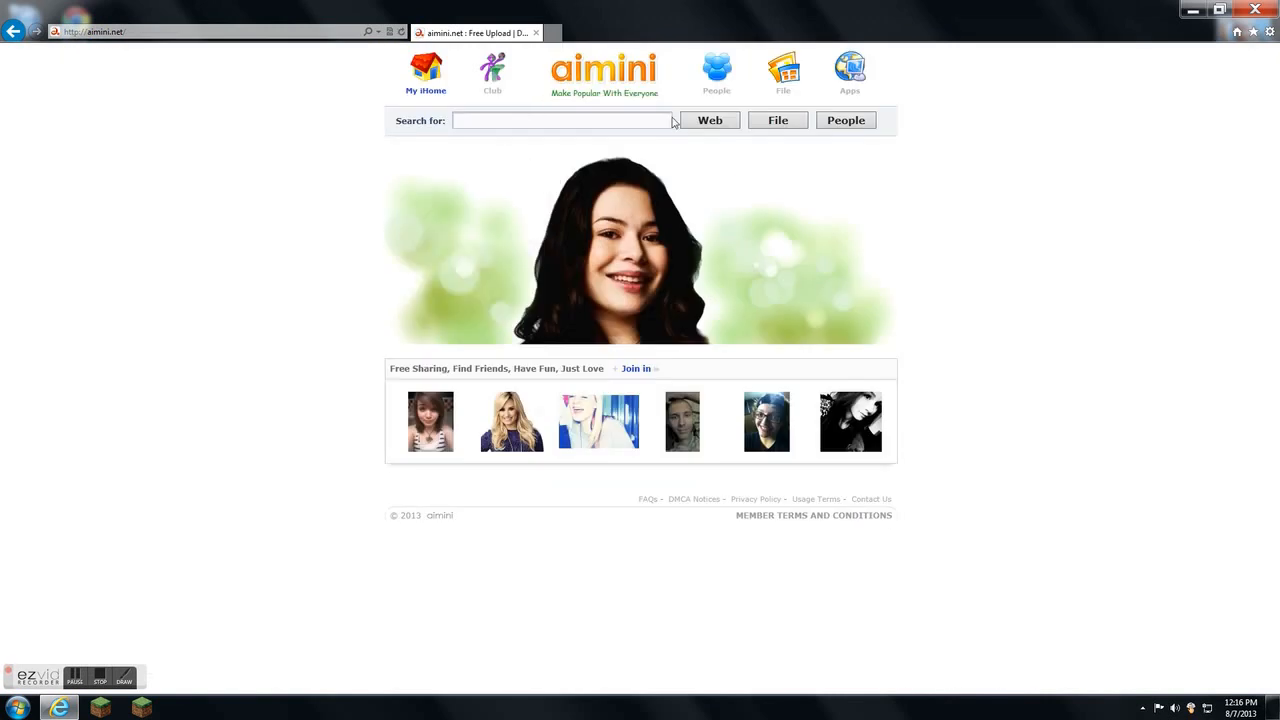
pyautogui.moveTo(994, 174)
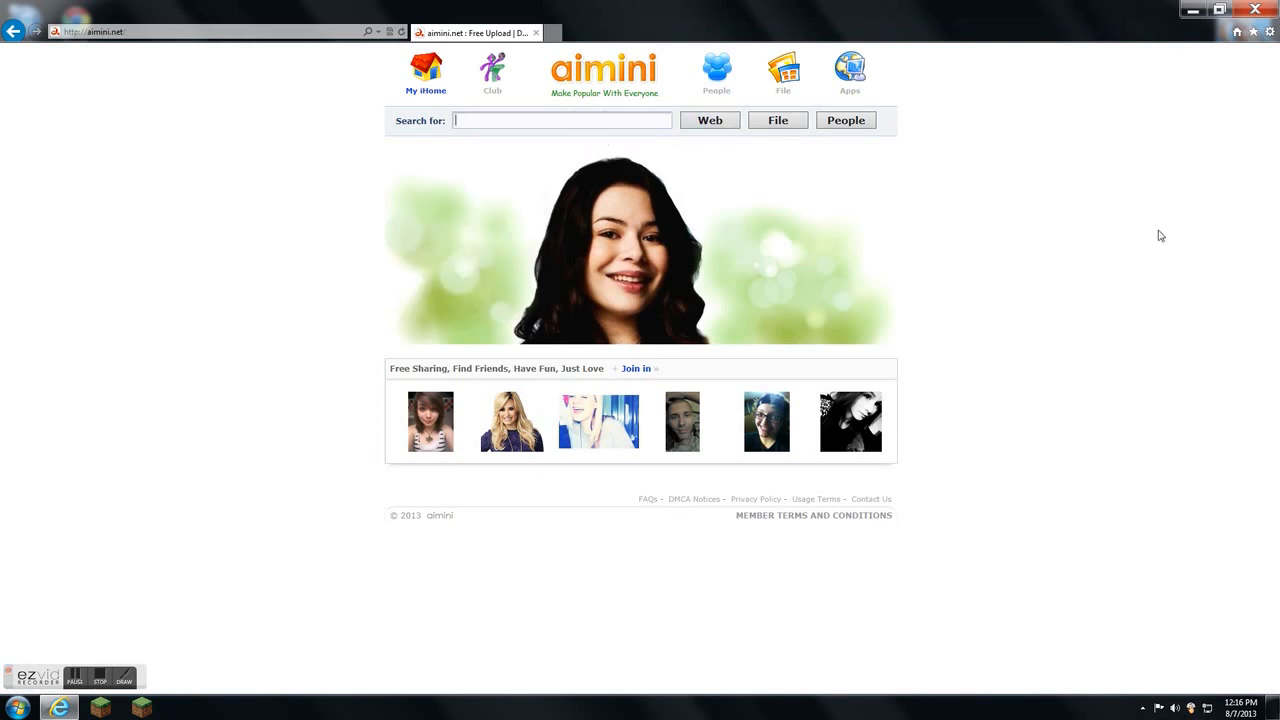
pyautogui.moveTo(1116, 318)
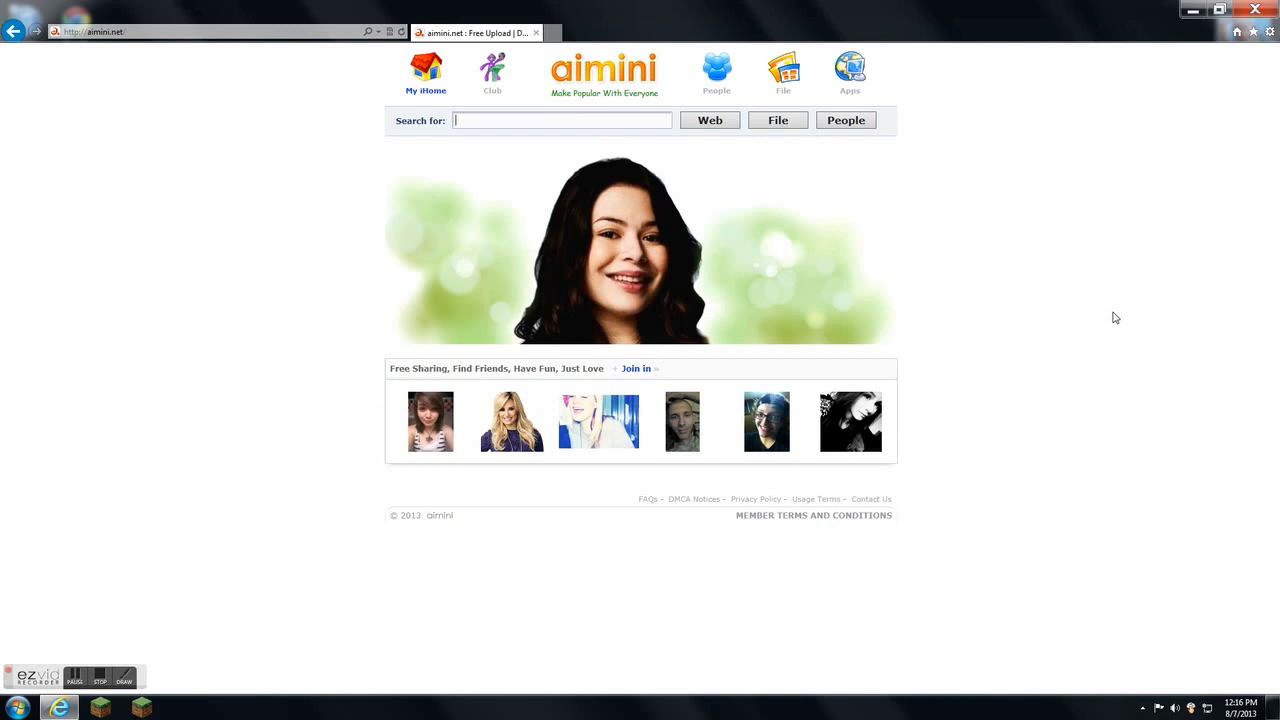
# Step: Search aimini for 'usher' and clear the pop-up ads covering the MP3 results
pyautogui.write('usher')
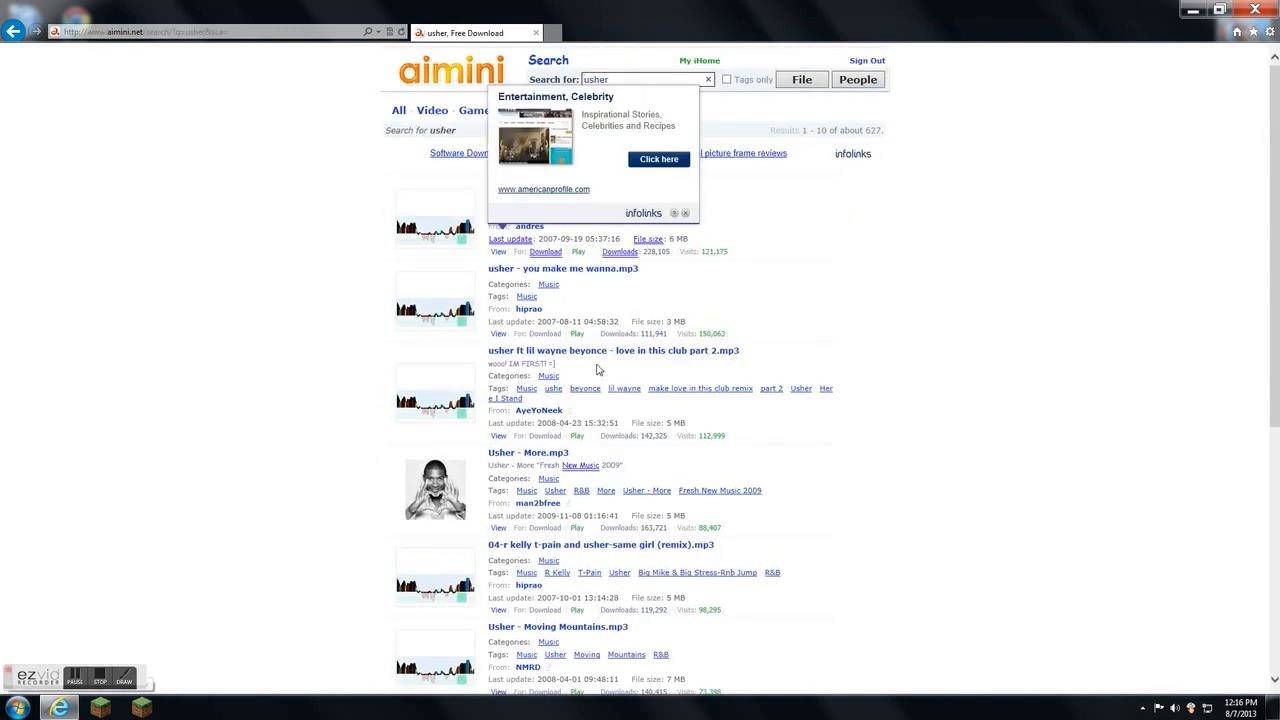
pyautogui.click(684, 212)
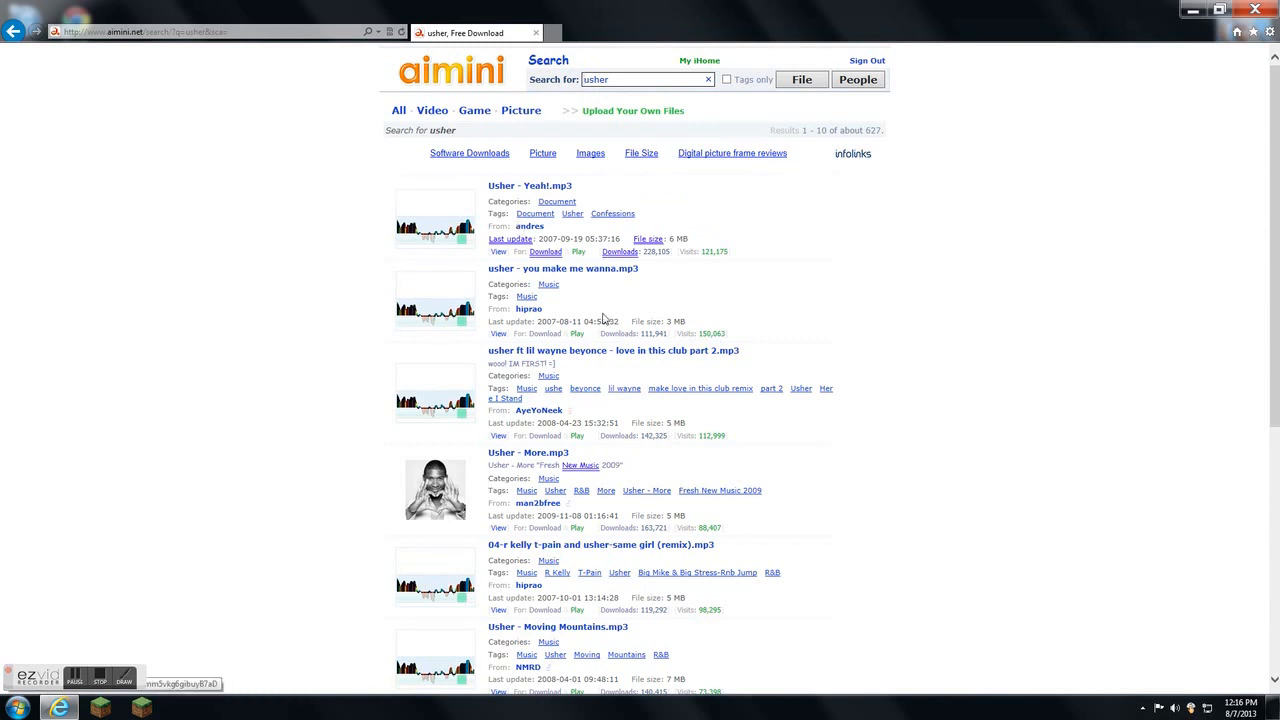
pyautogui.moveTo(612, 400)
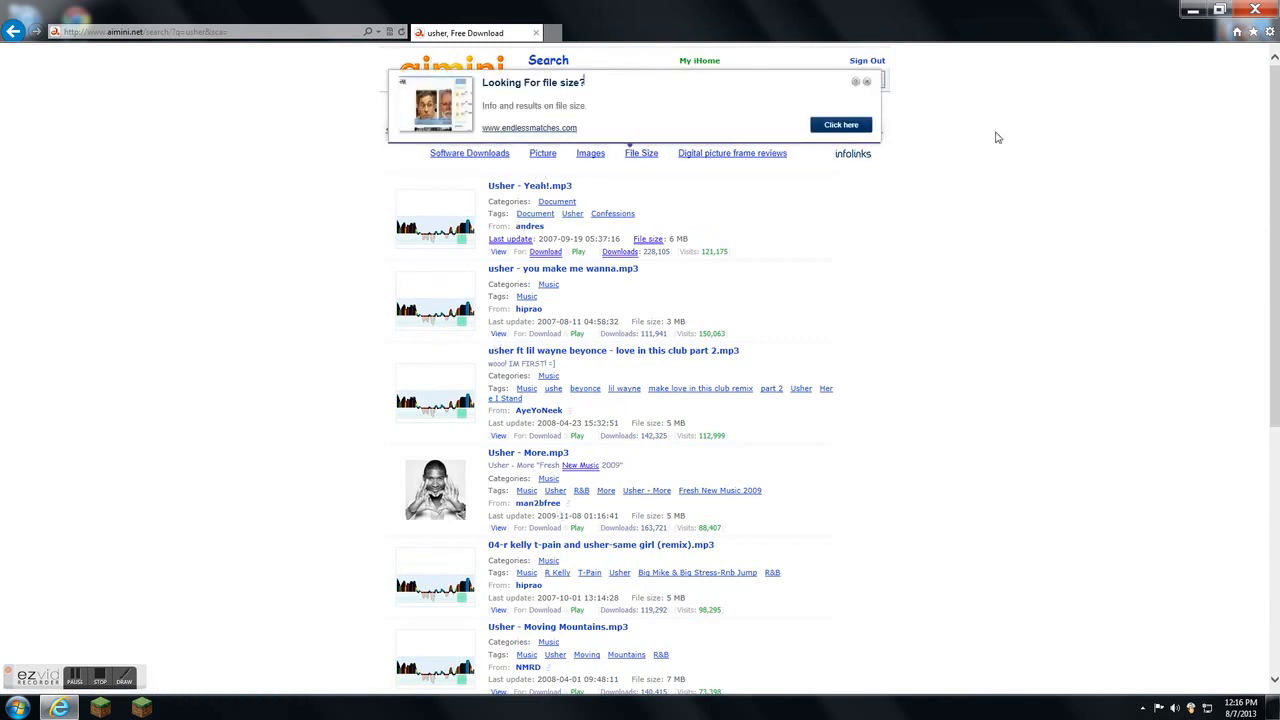
pyautogui.click(864, 82)
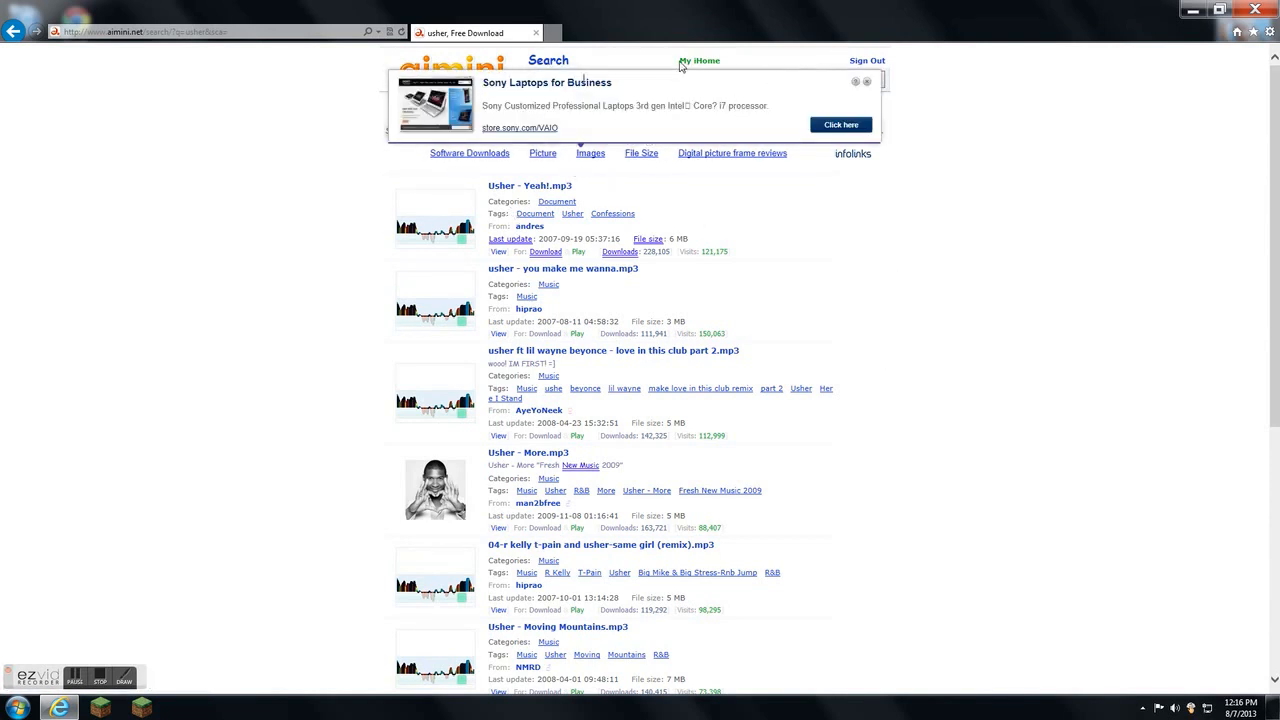
pyautogui.click(864, 82)
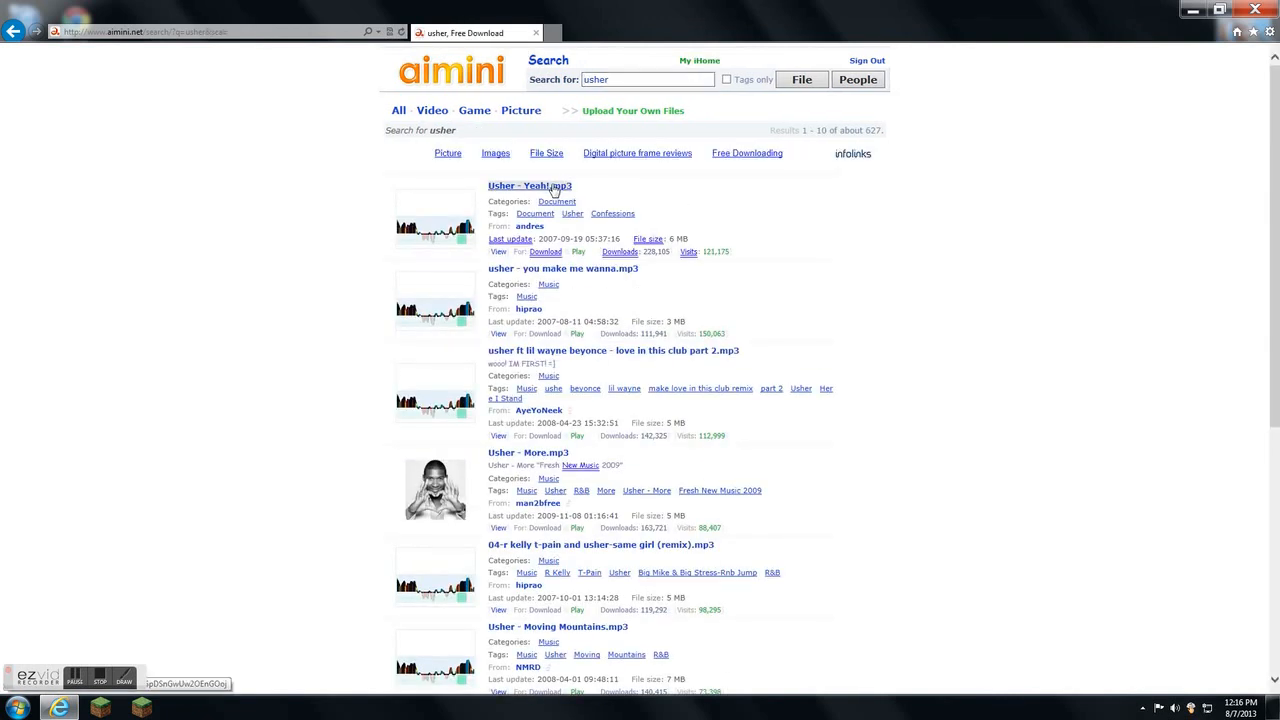
# Step: Go to the Usher - Yeah!.mp3 file page, pause its preview and close the pop-up ads
pyautogui.click(528, 184)
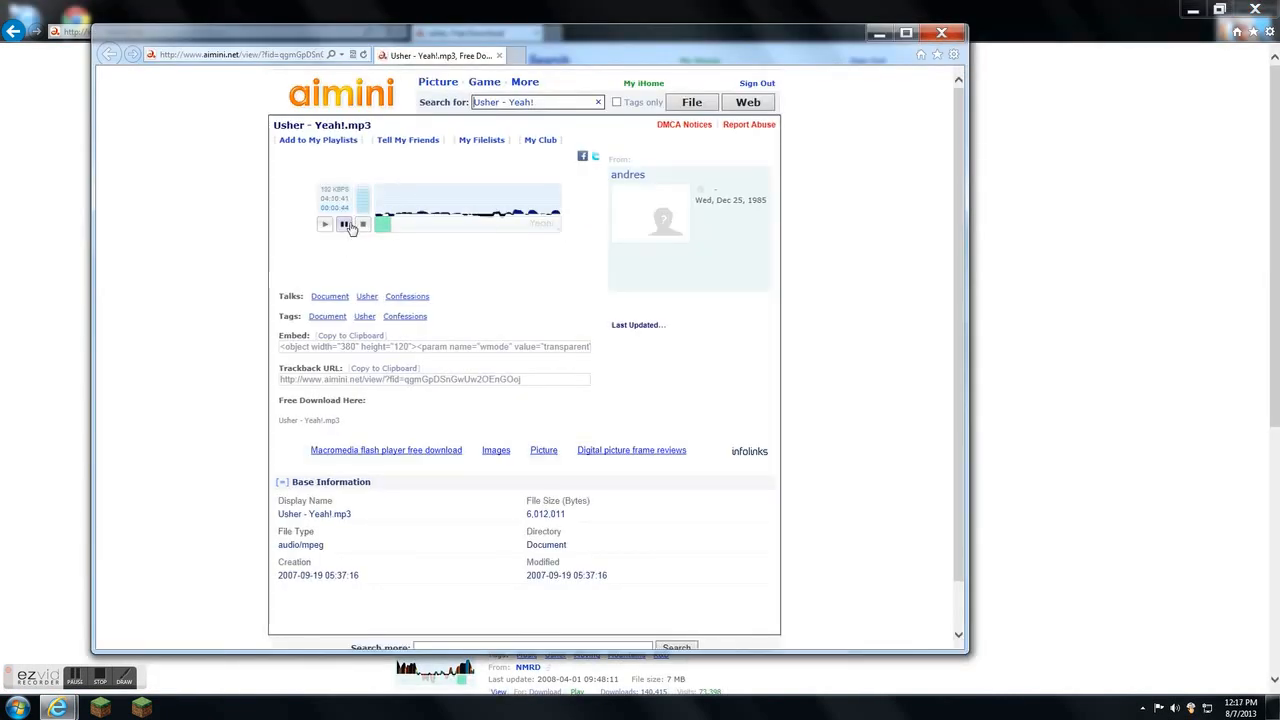
pyautogui.click(344, 224)
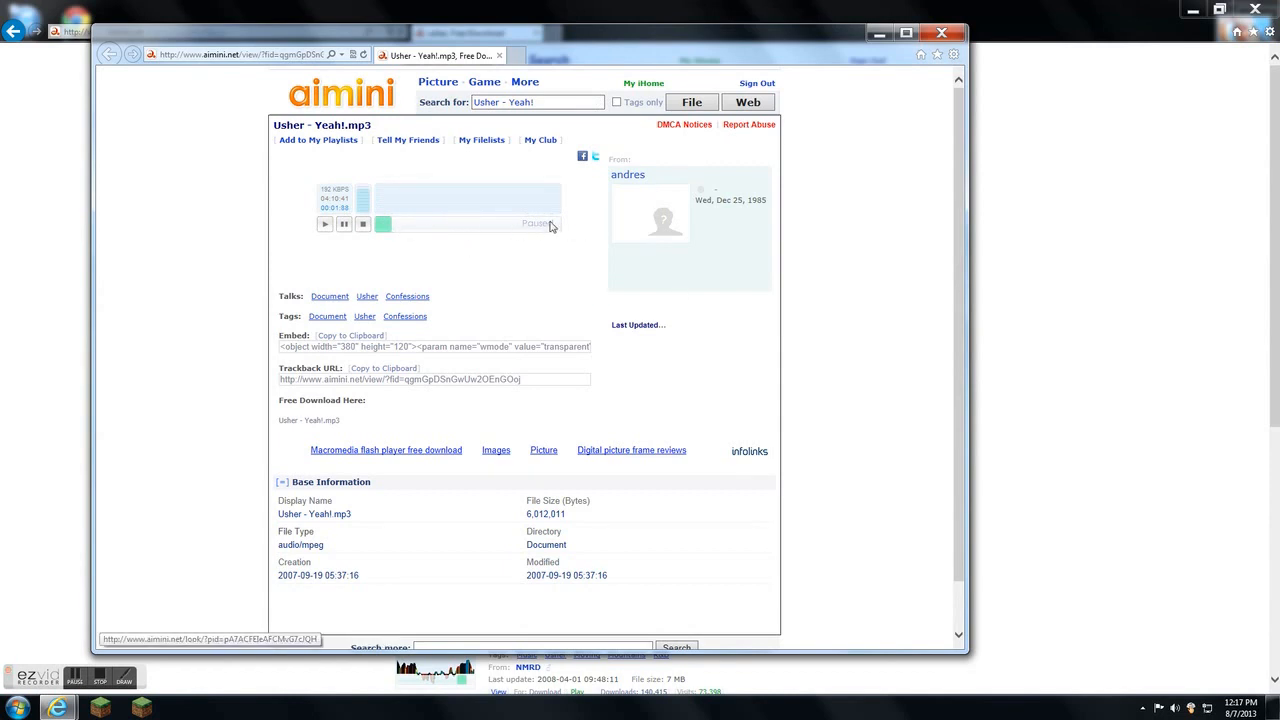
pyautogui.moveTo(716, 224)
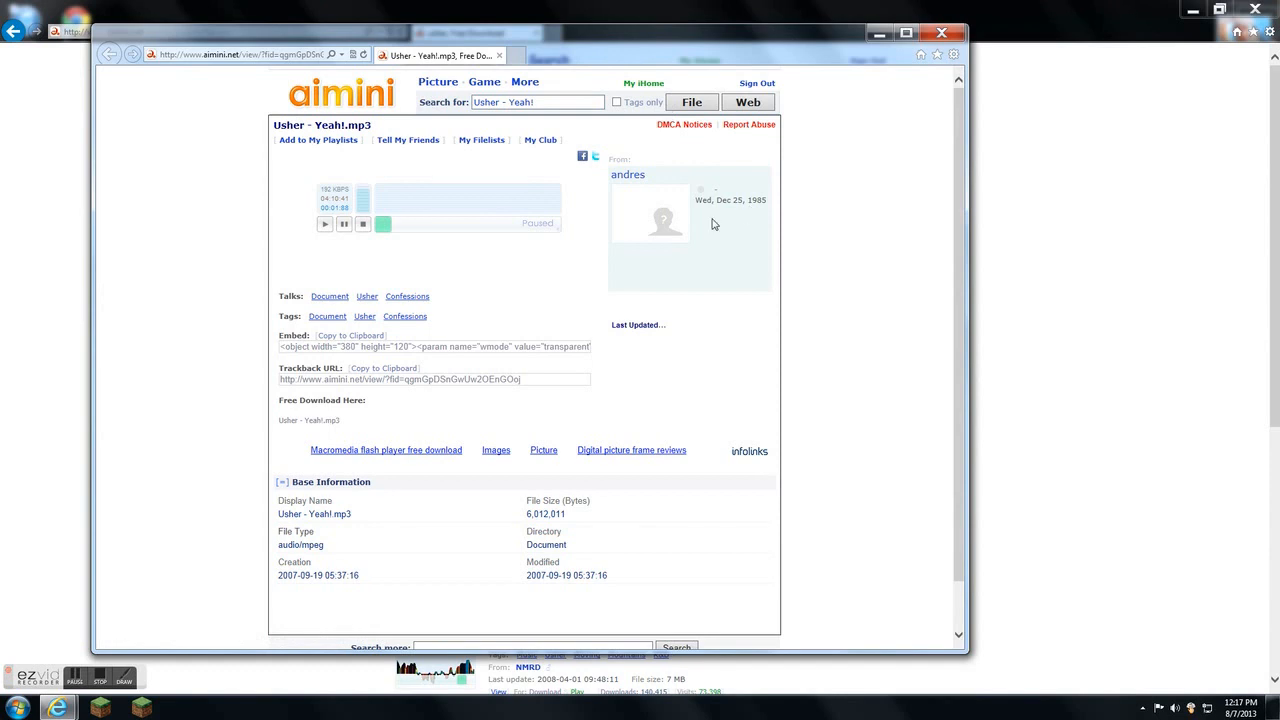
pyautogui.moveTo(480, 428)
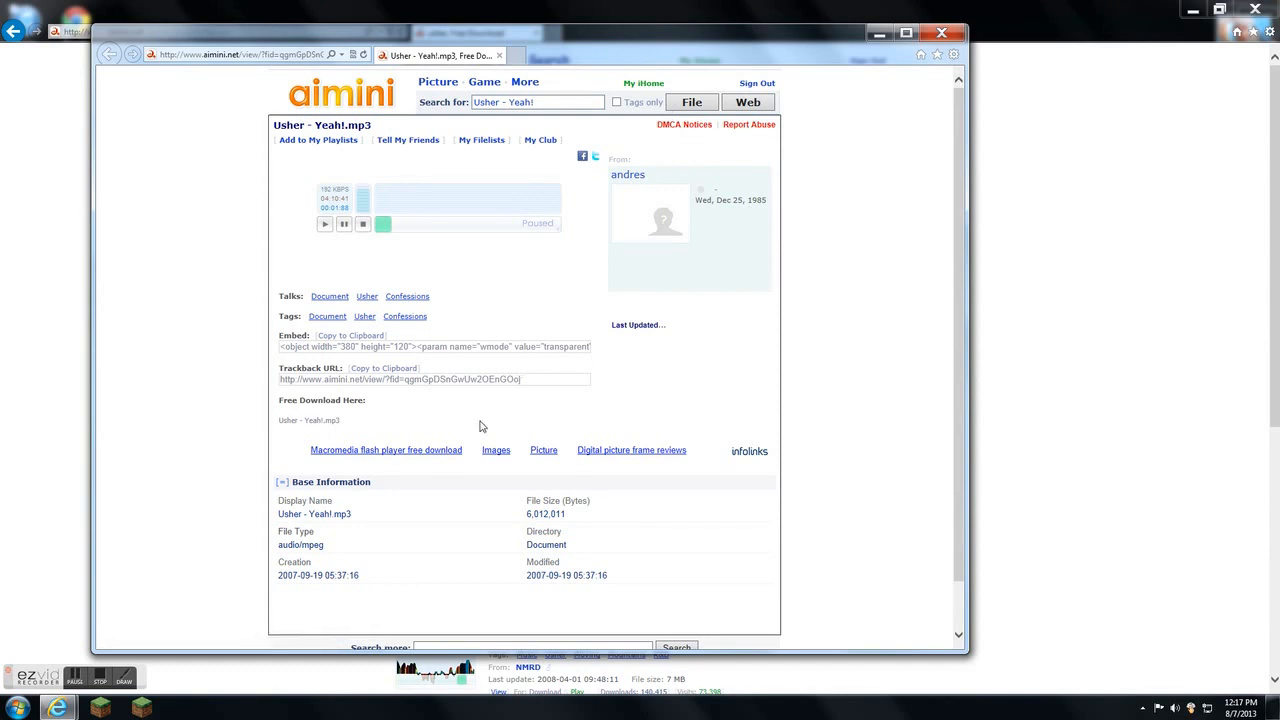
pyautogui.moveTo(420, 446)
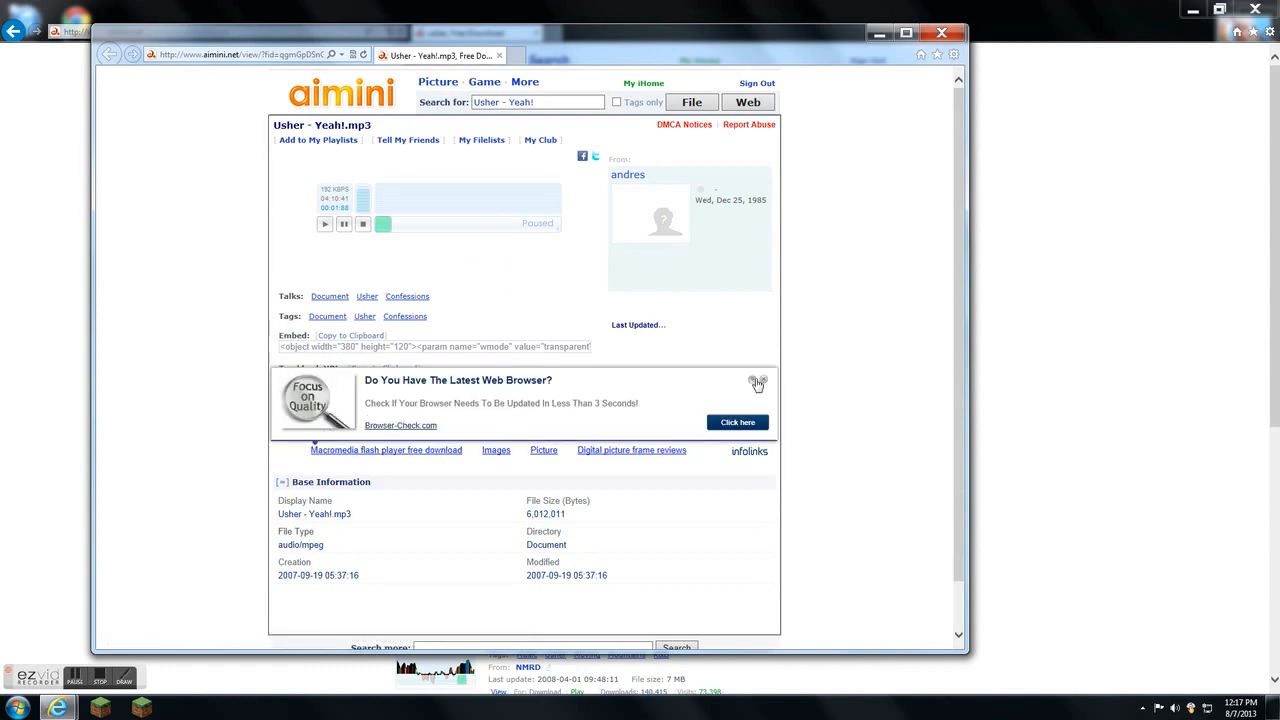
pyautogui.click(756, 384)
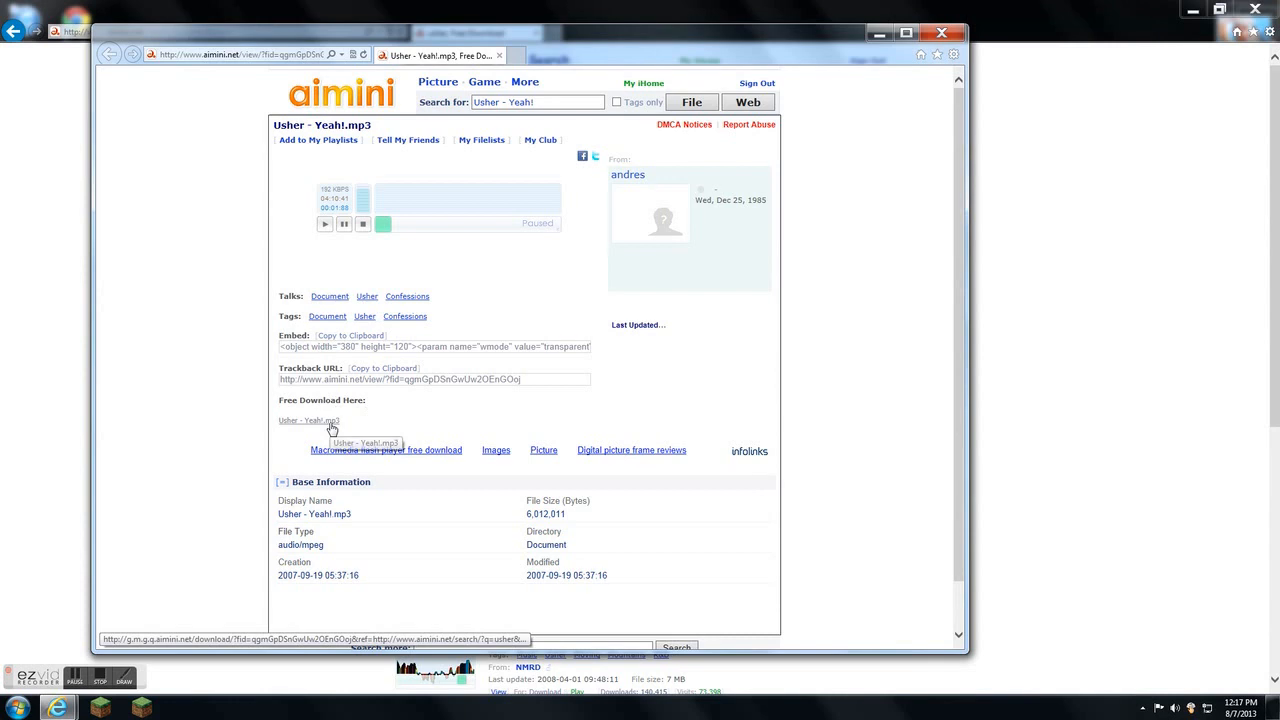
pyautogui.moveTo(392, 392)
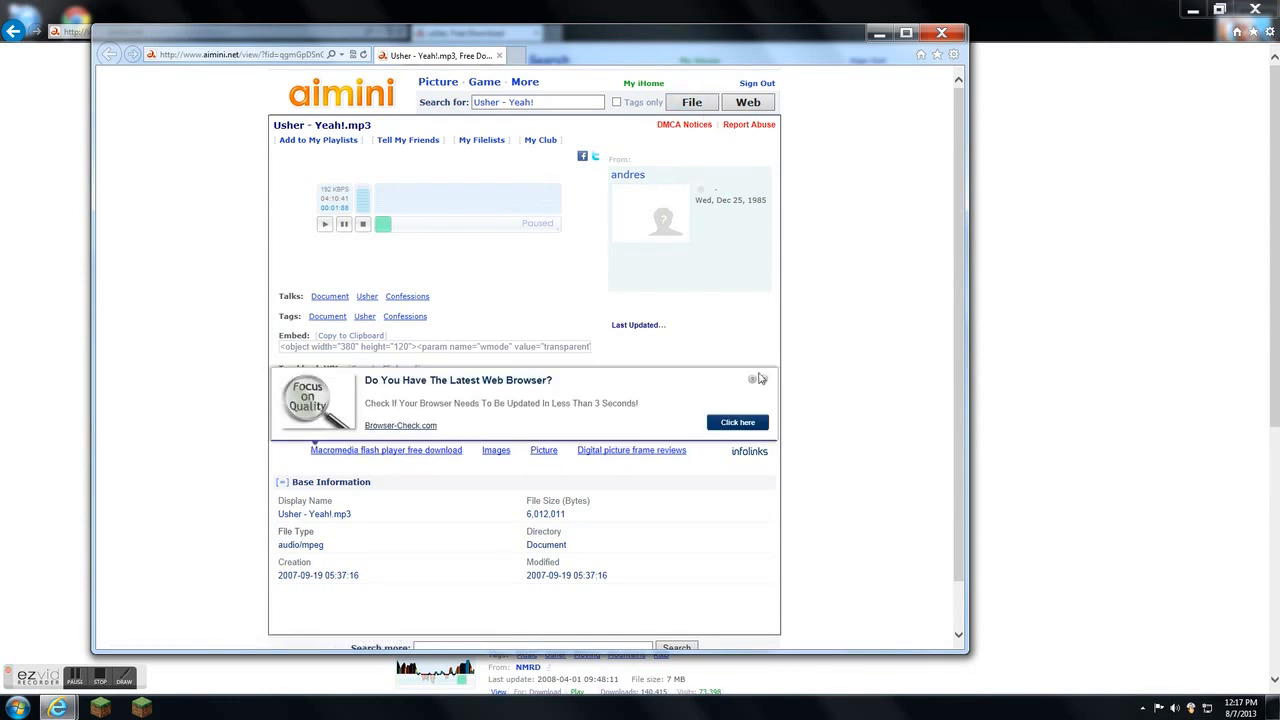
pyautogui.click(752, 380)
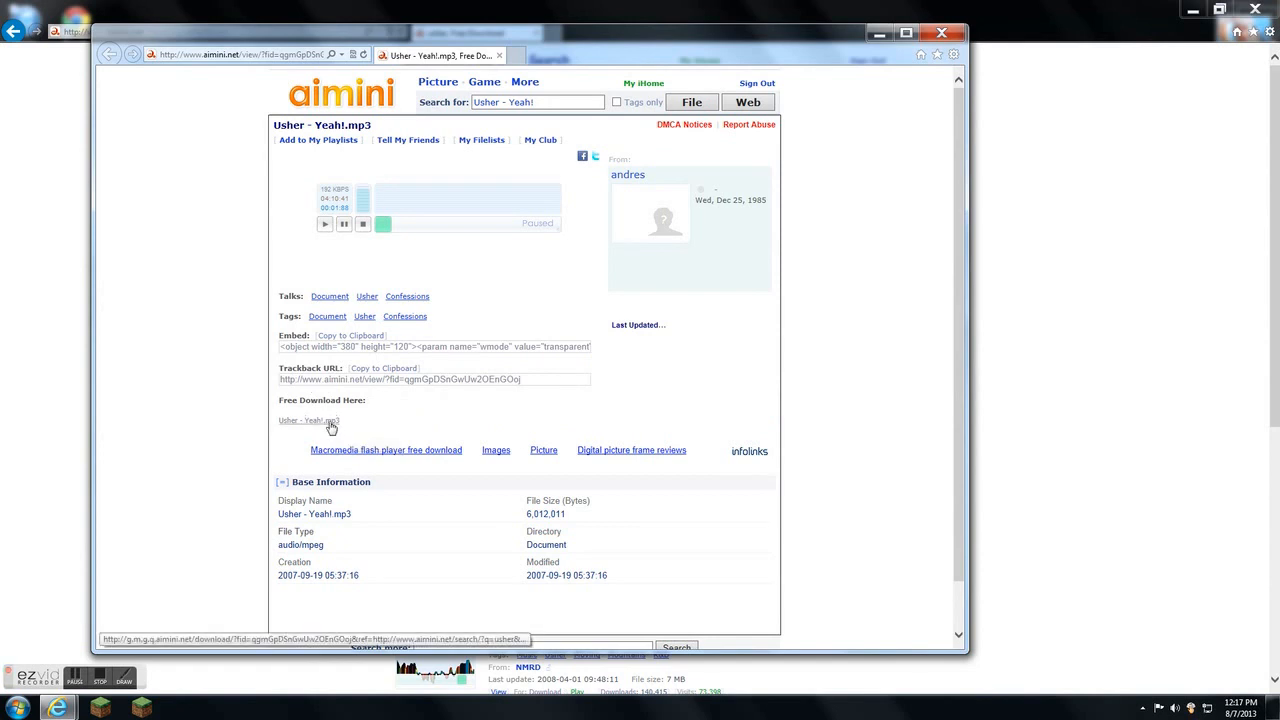
pyautogui.moveTo(364, 422)
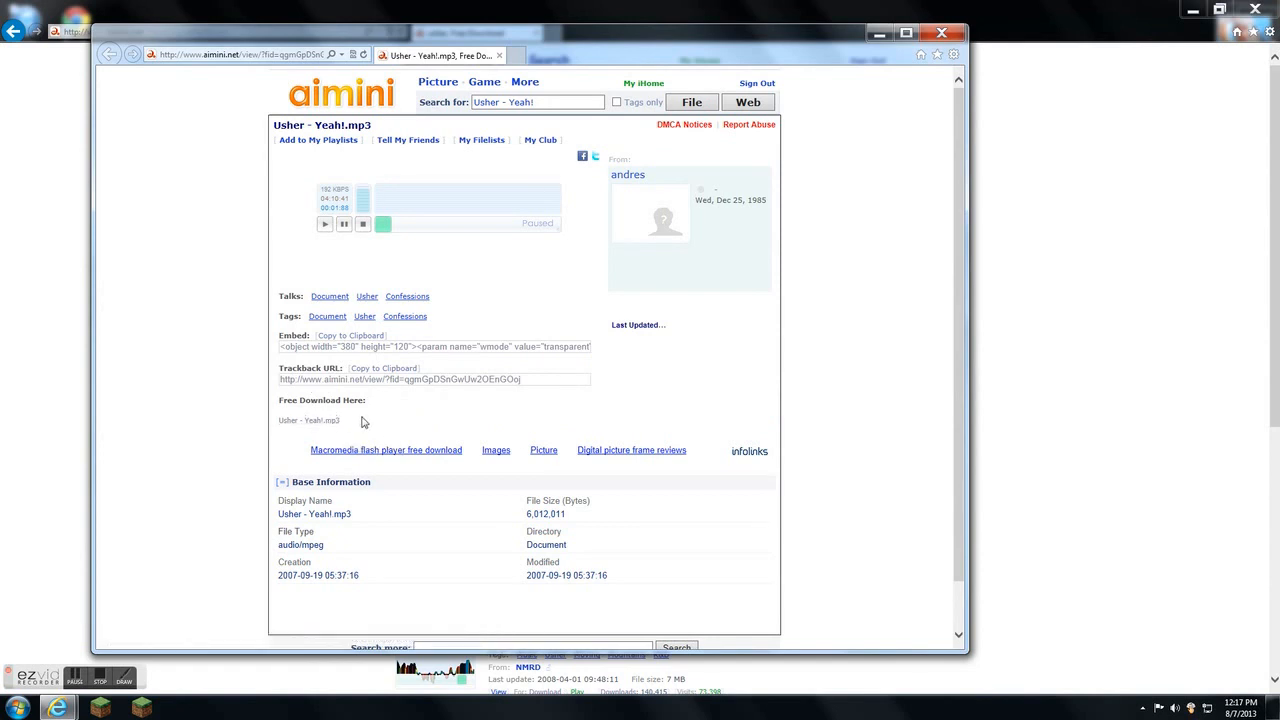
pyautogui.moveTo(318, 420)
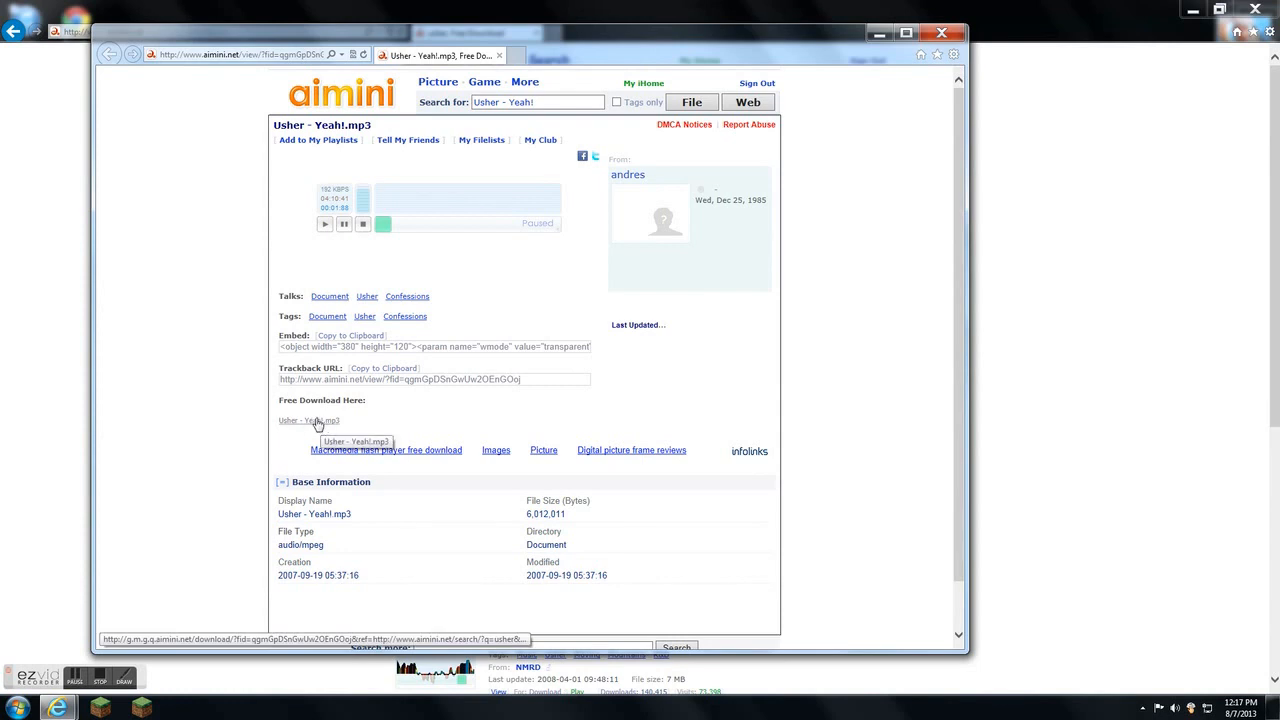
# Step: Start the Usher - Yeah!.mp3 download from the Free Download Here link
pyautogui.click(308, 420)
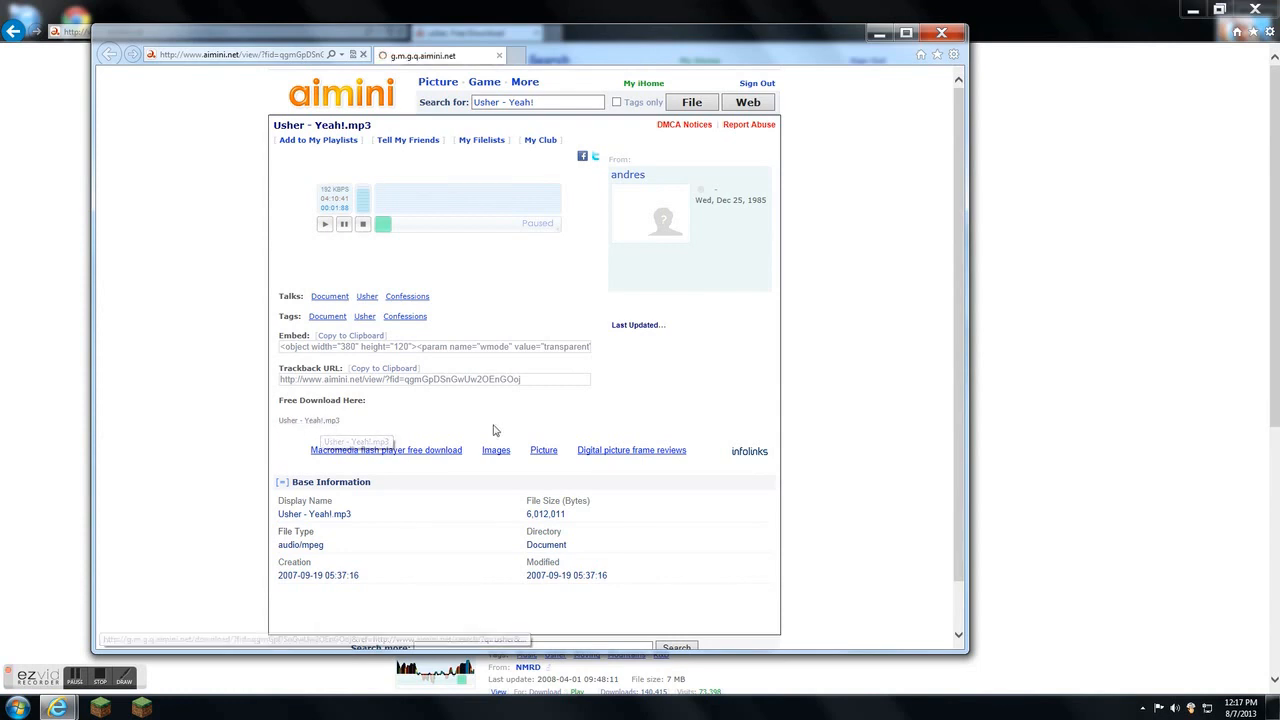
pyautogui.click(308, 420)
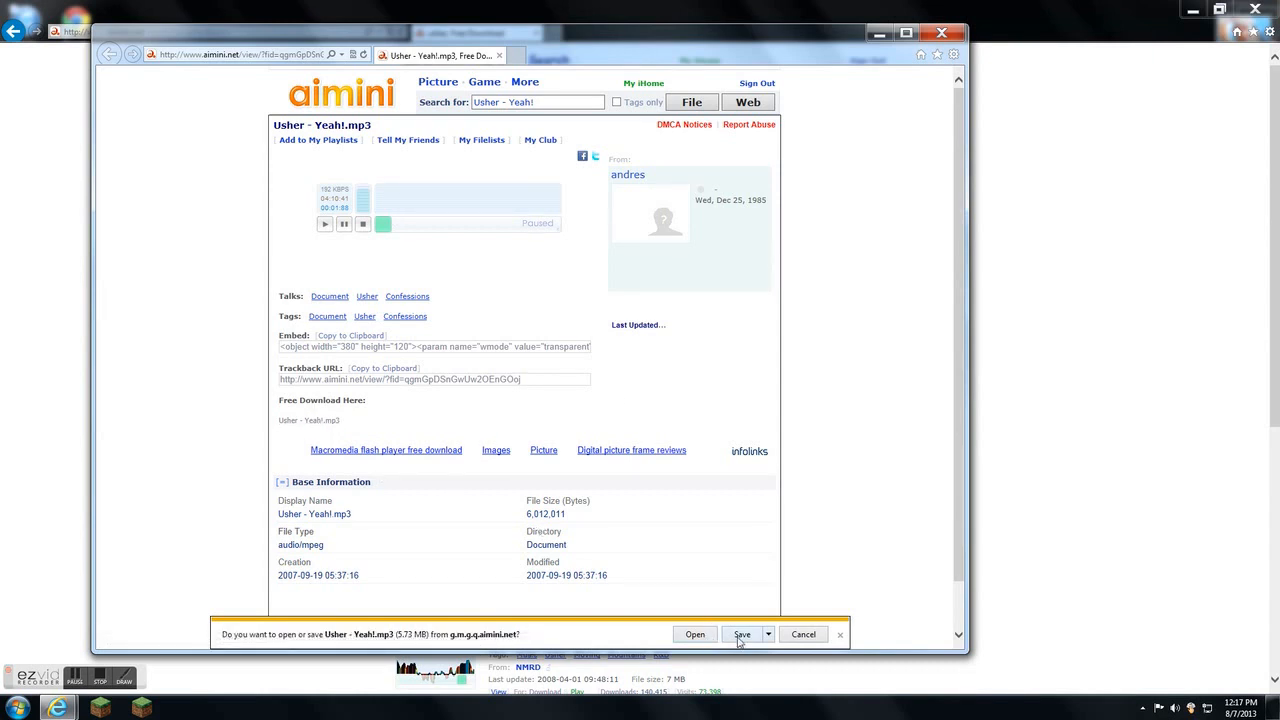
# Step: Save the MP3 to the computer, dismiss the completion notice and minimize the browser
pyautogui.click(740, 634)
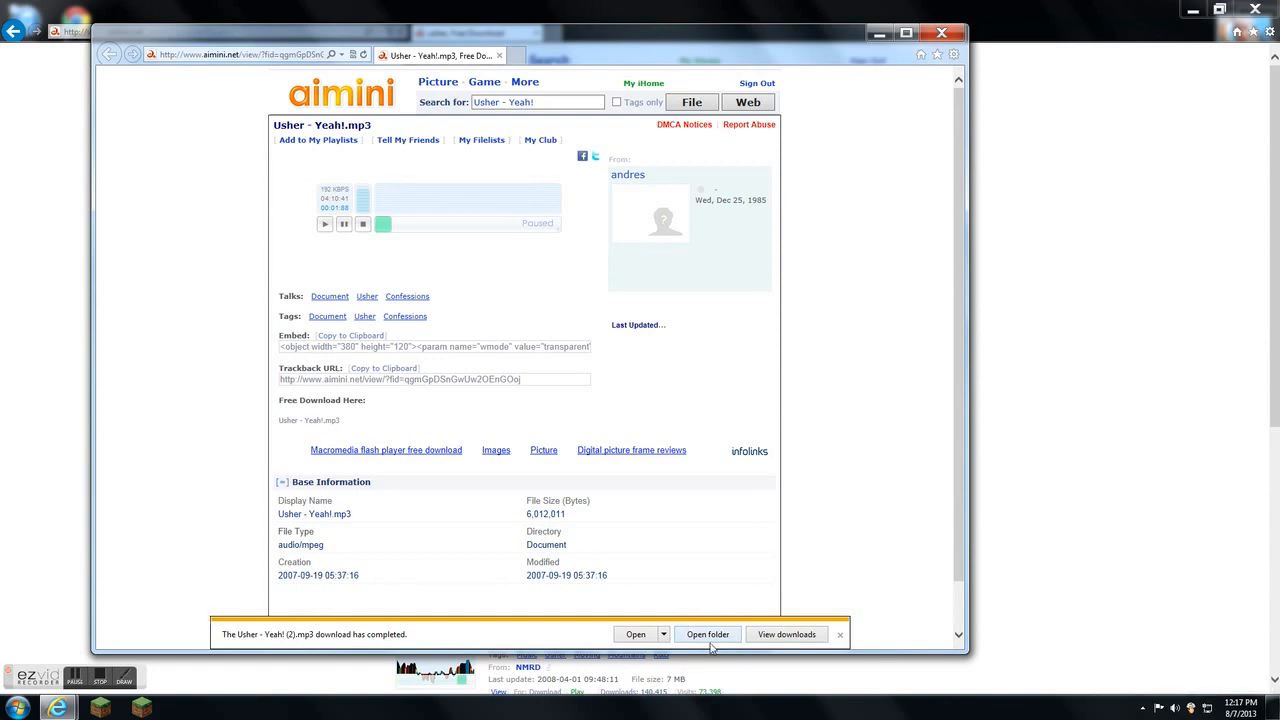
pyautogui.click(708, 634)
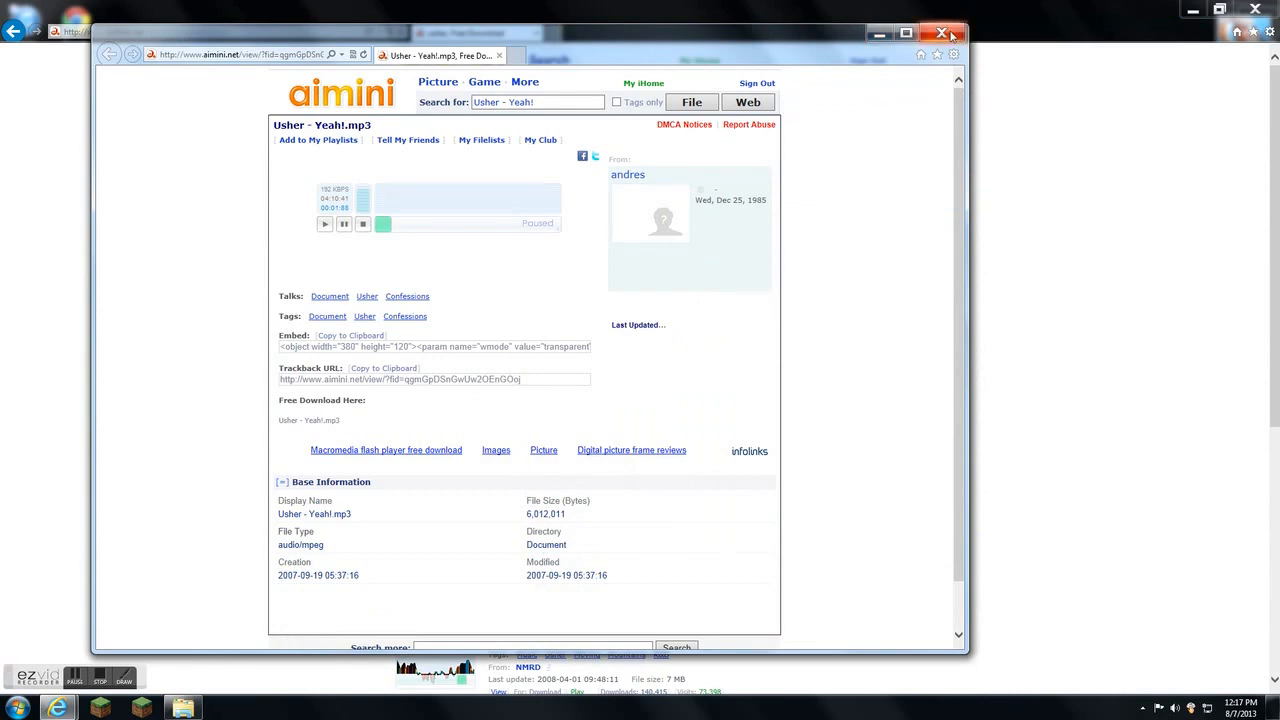
pyautogui.click(940, 32)
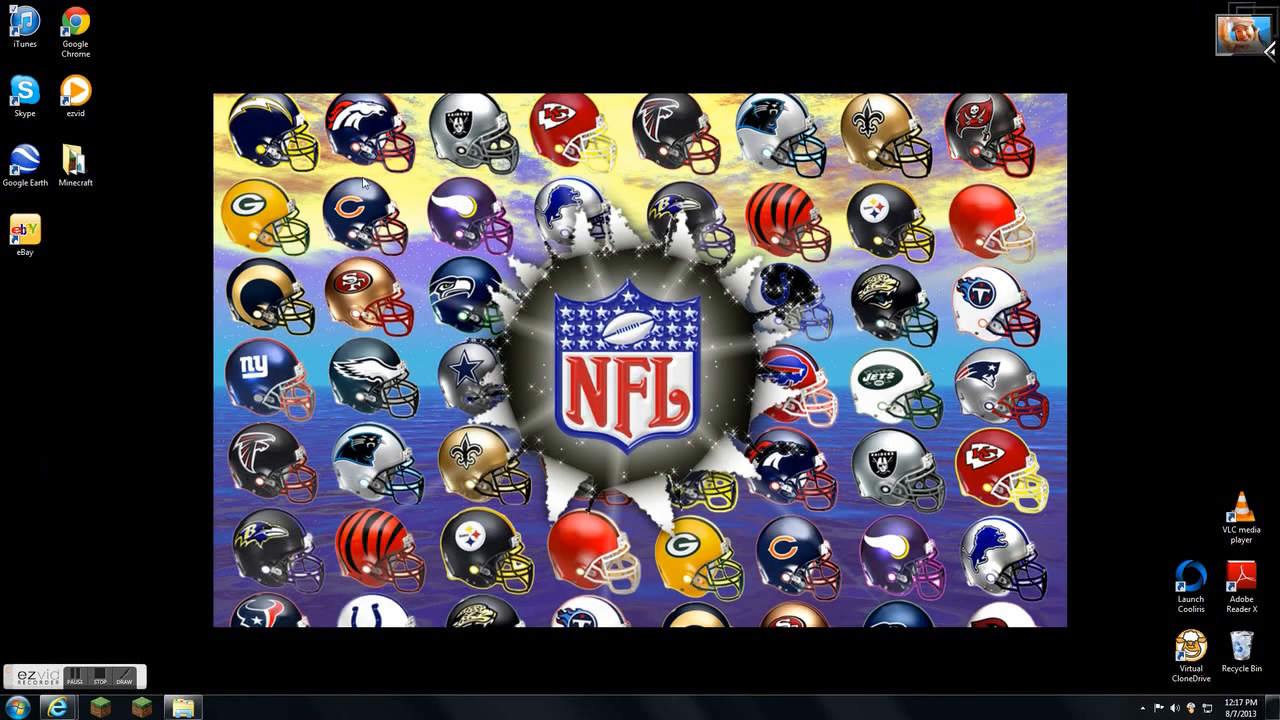
# Step: Launch iTunes, decline the default-player prompt, and bring up the Downloads folder beside Brian's Music
pyautogui.click(24, 30)
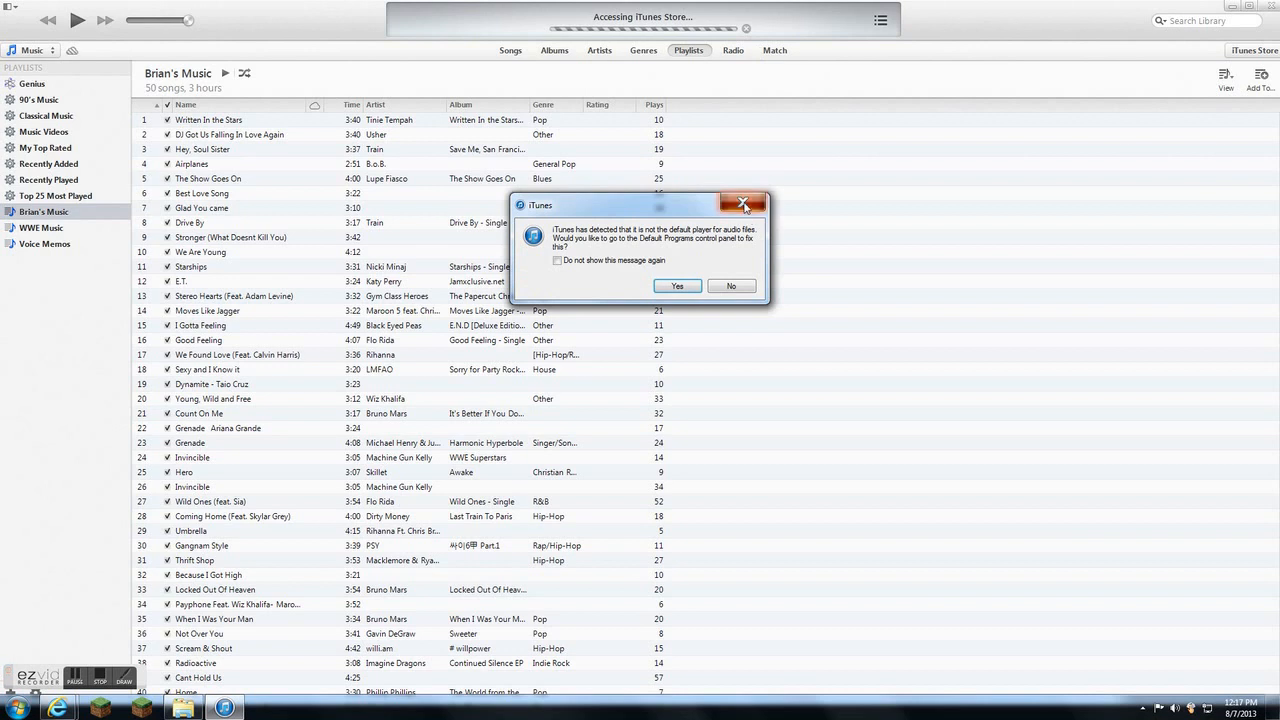
pyautogui.click(744, 204)
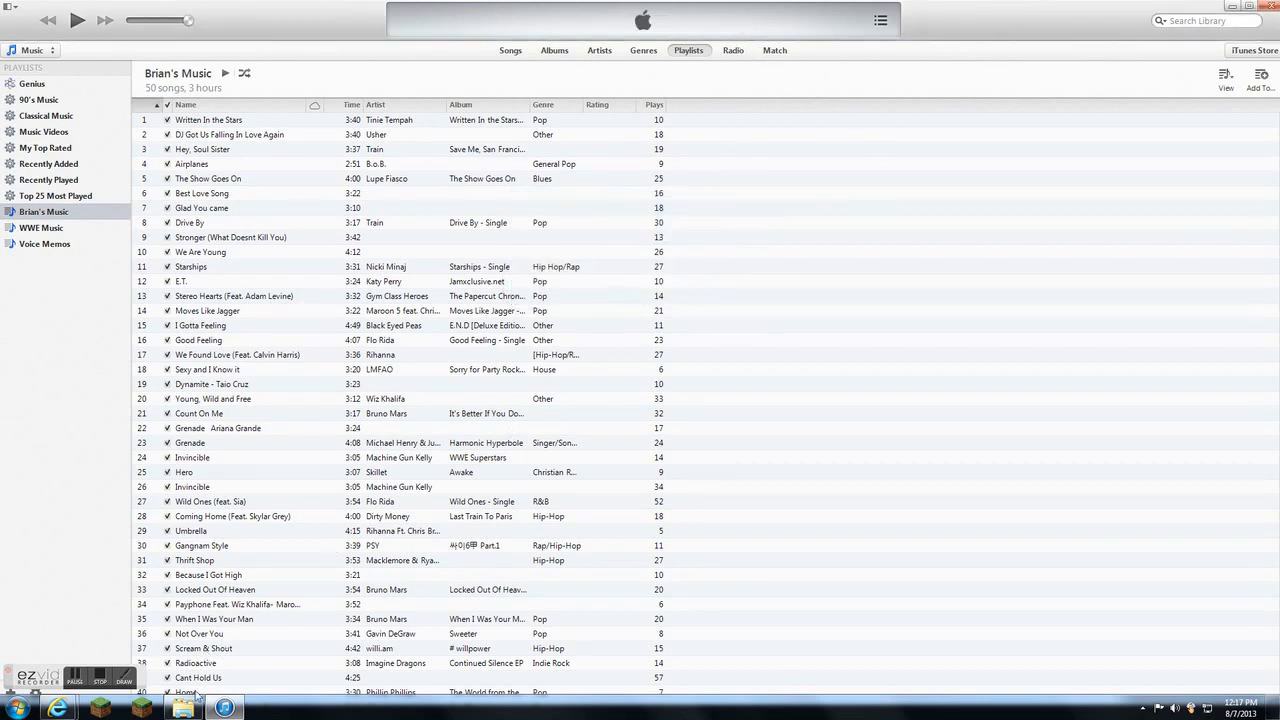
pyautogui.scroll(-3)
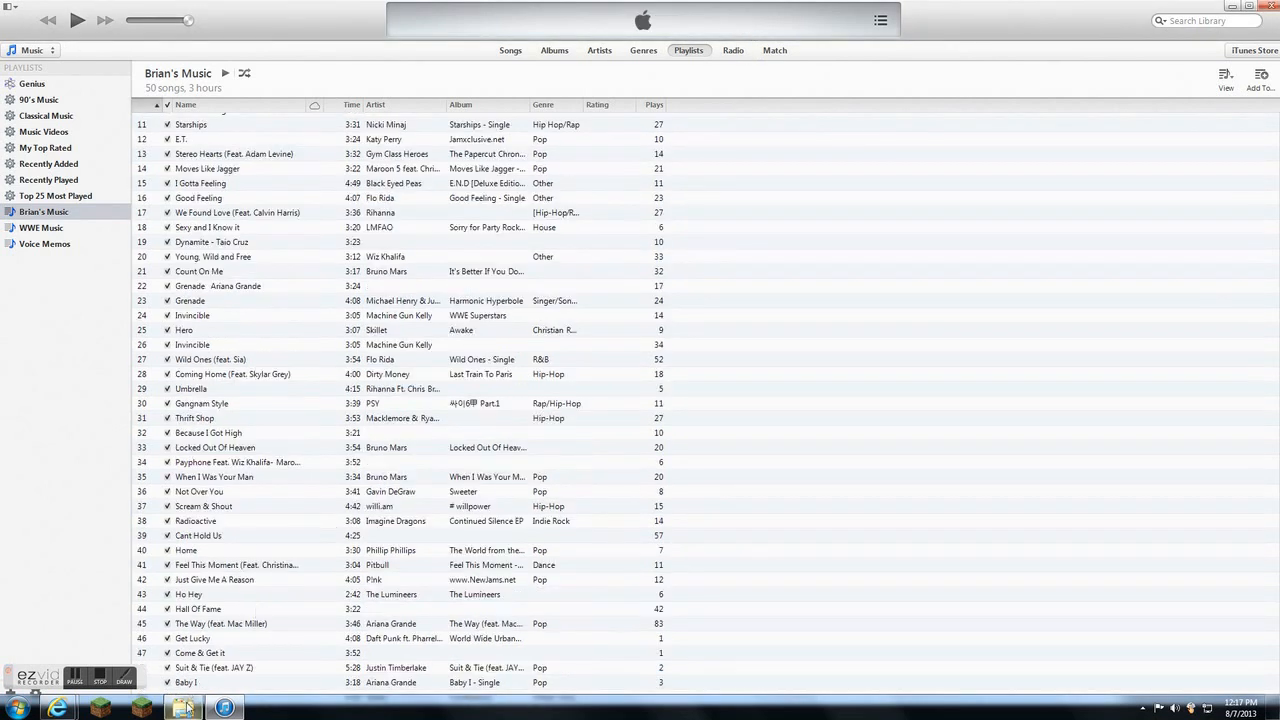
pyautogui.click(184, 708)
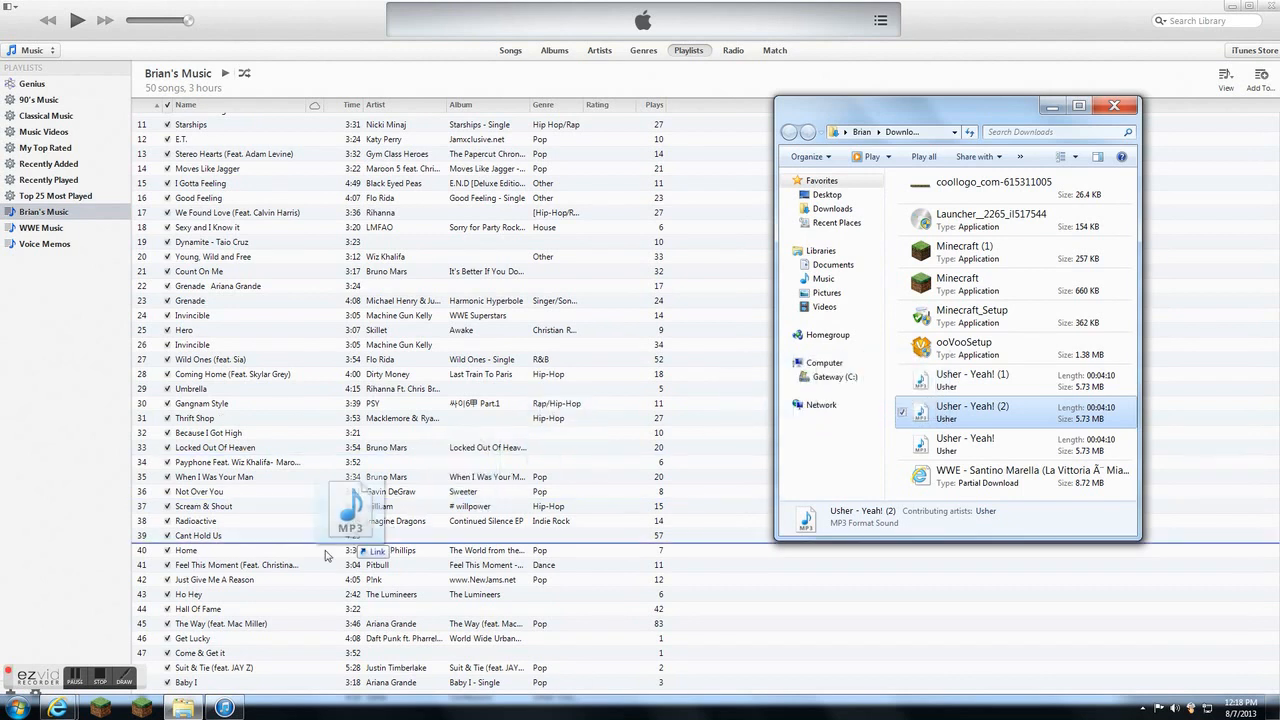
# Step: Drag Usher - Yeah! (2) from Downloads into the Brian's Music playlist so it starts playing
pyautogui.moveTo(350, 510); pyautogui.dragTo(856, 384)
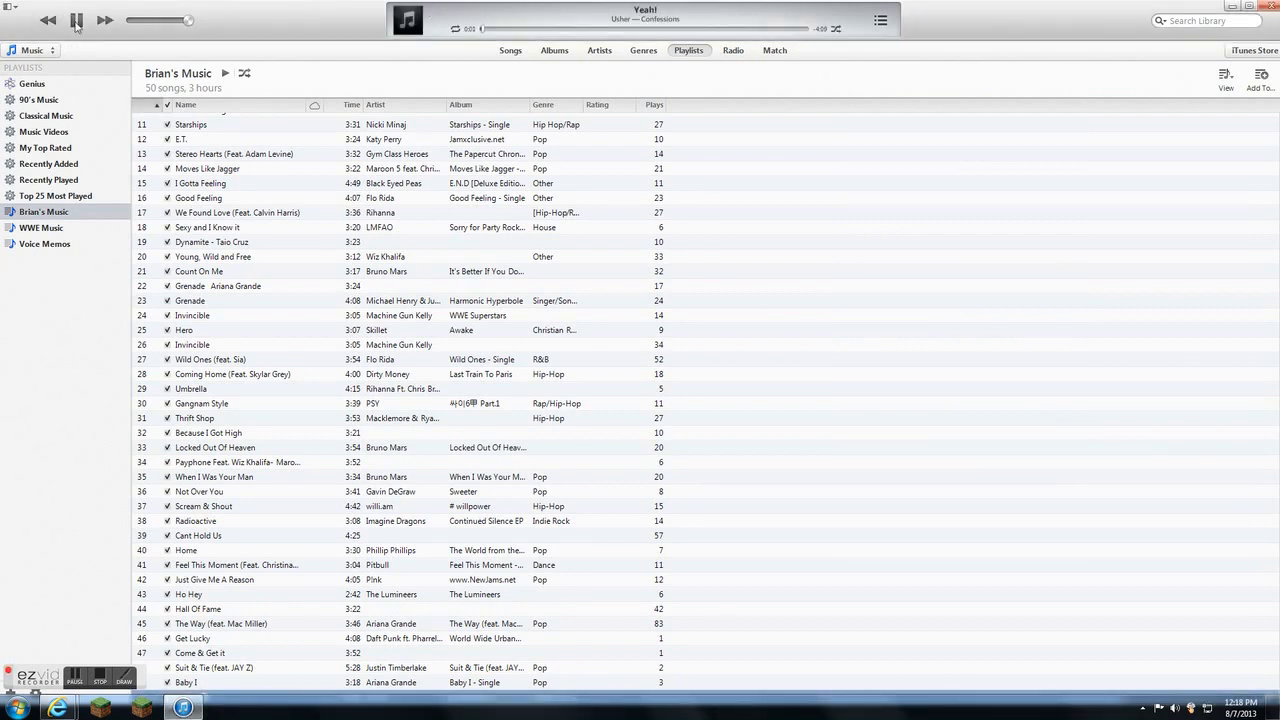
# Step: Show the newly added Yeah! by Usher listed as track 45 in Brian's Music
pyautogui.click(76, 20)
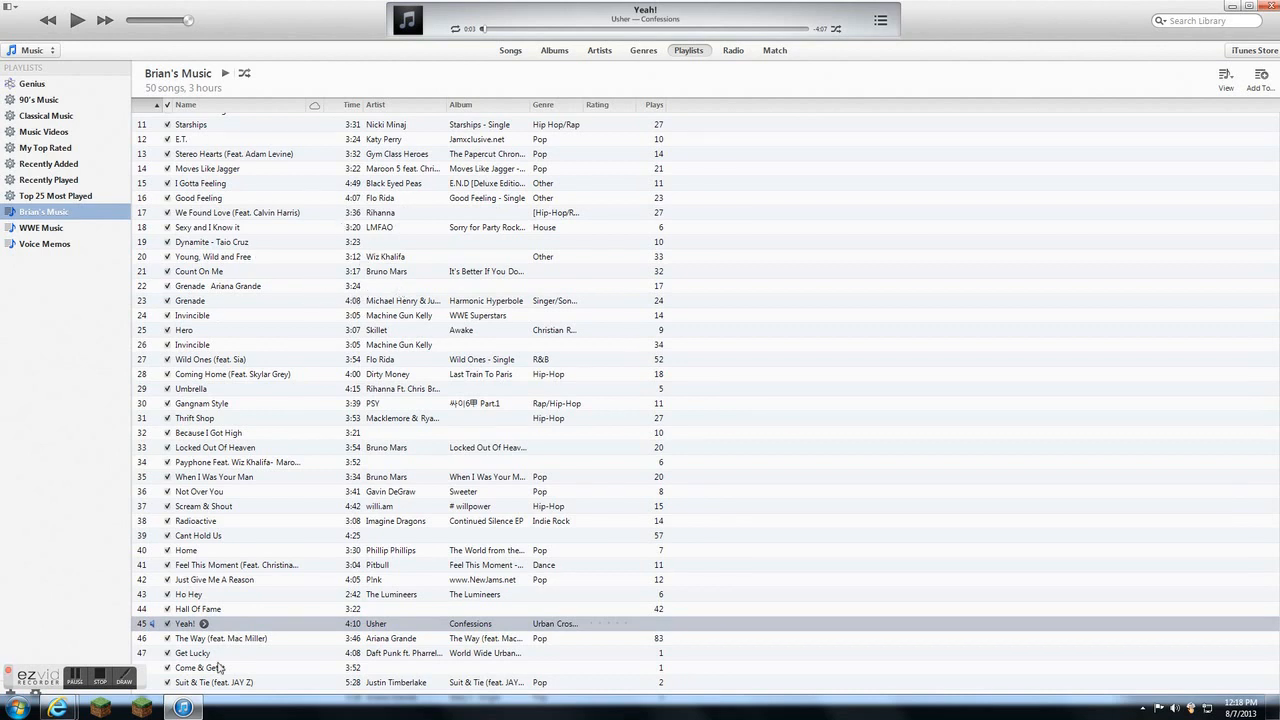
pyautogui.moveTo(312, 468)
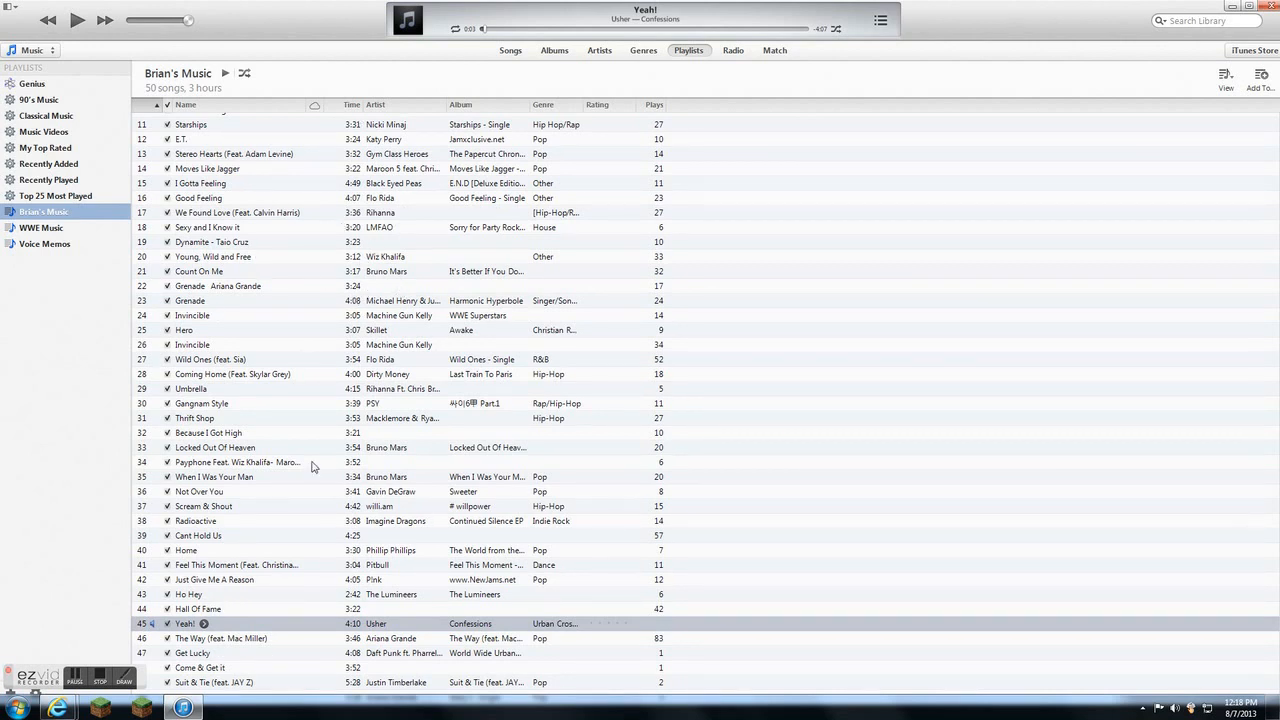
pyautogui.moveTo(404, 464)
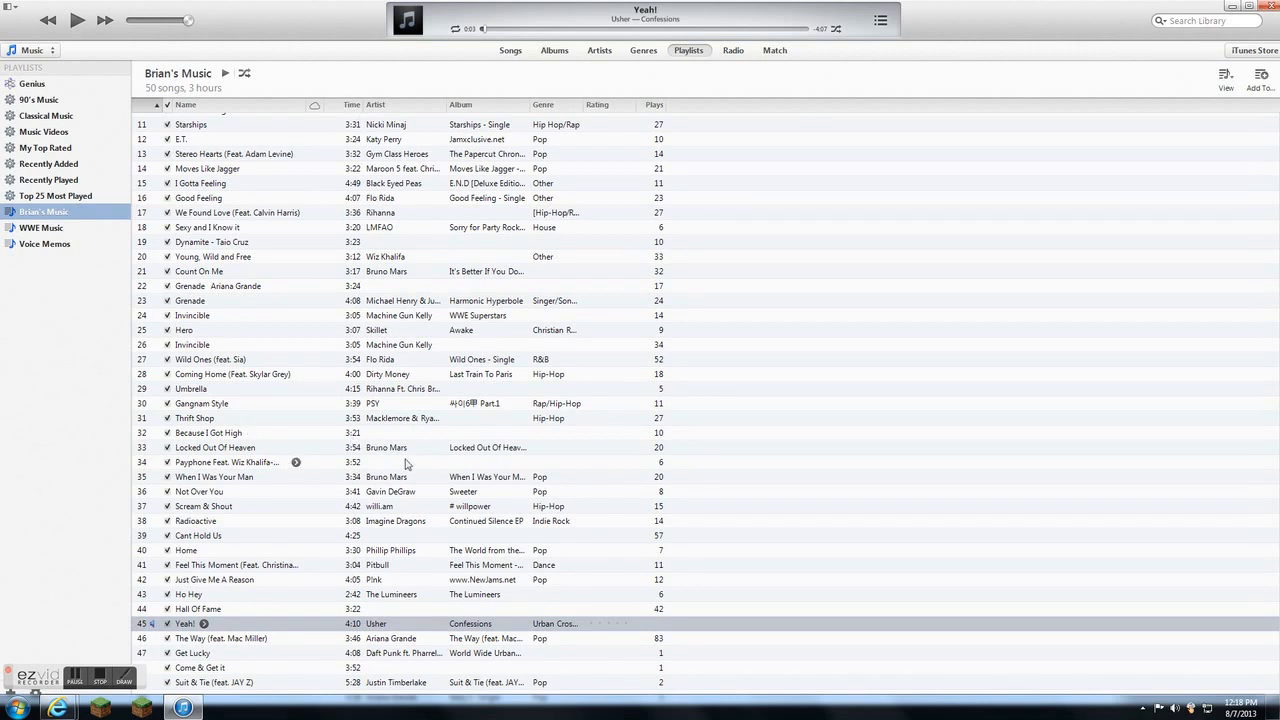
pyautogui.moveTo(368, 458)
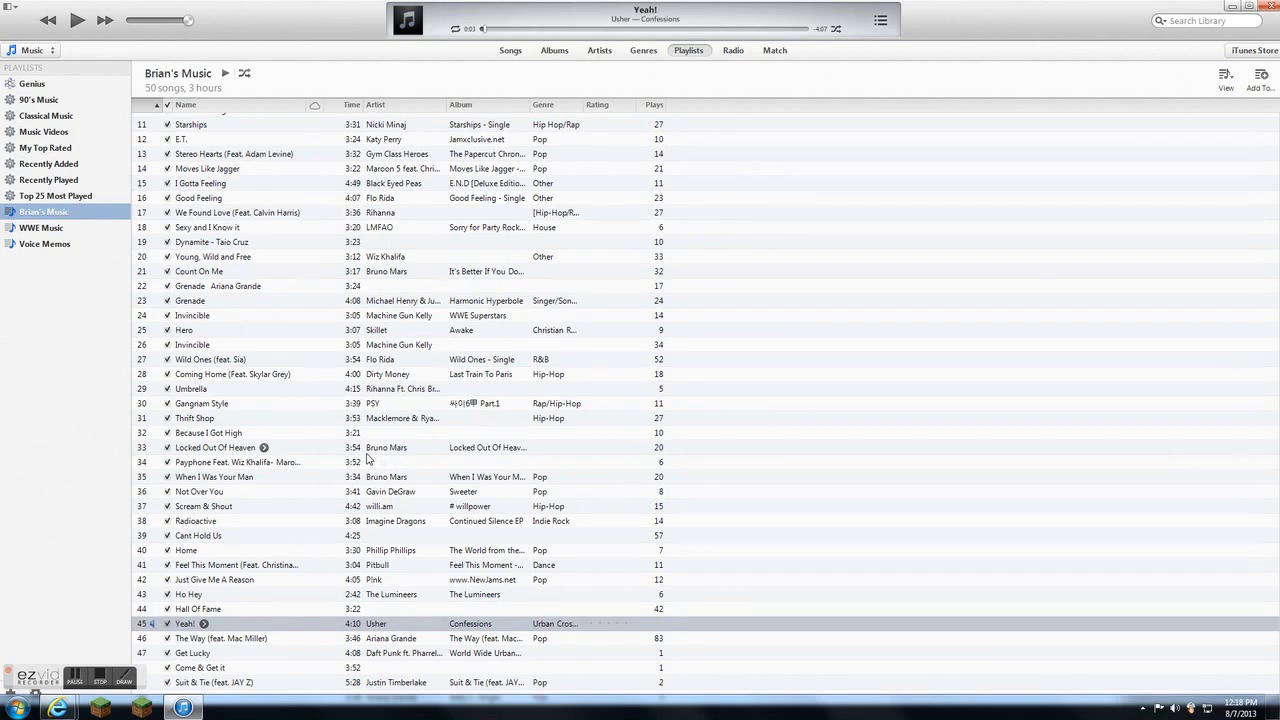
pyautogui.moveTo(364, 456)
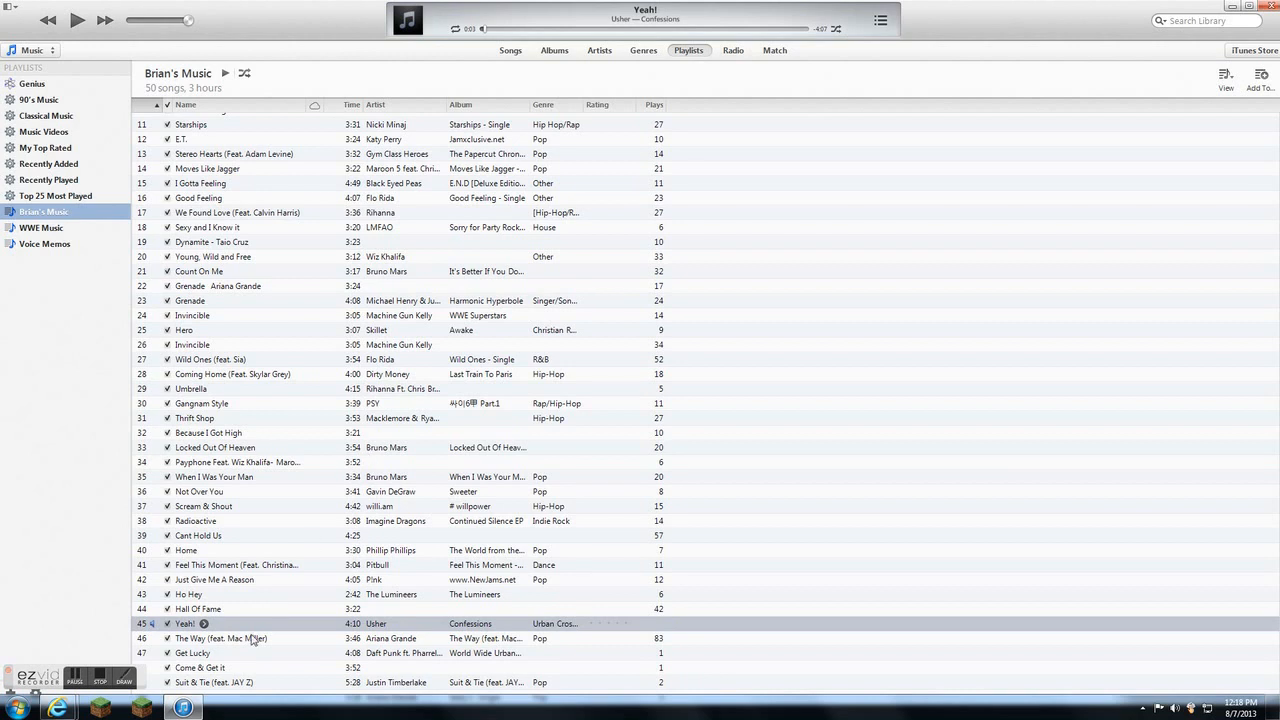
pyautogui.moveTo(248, 632)
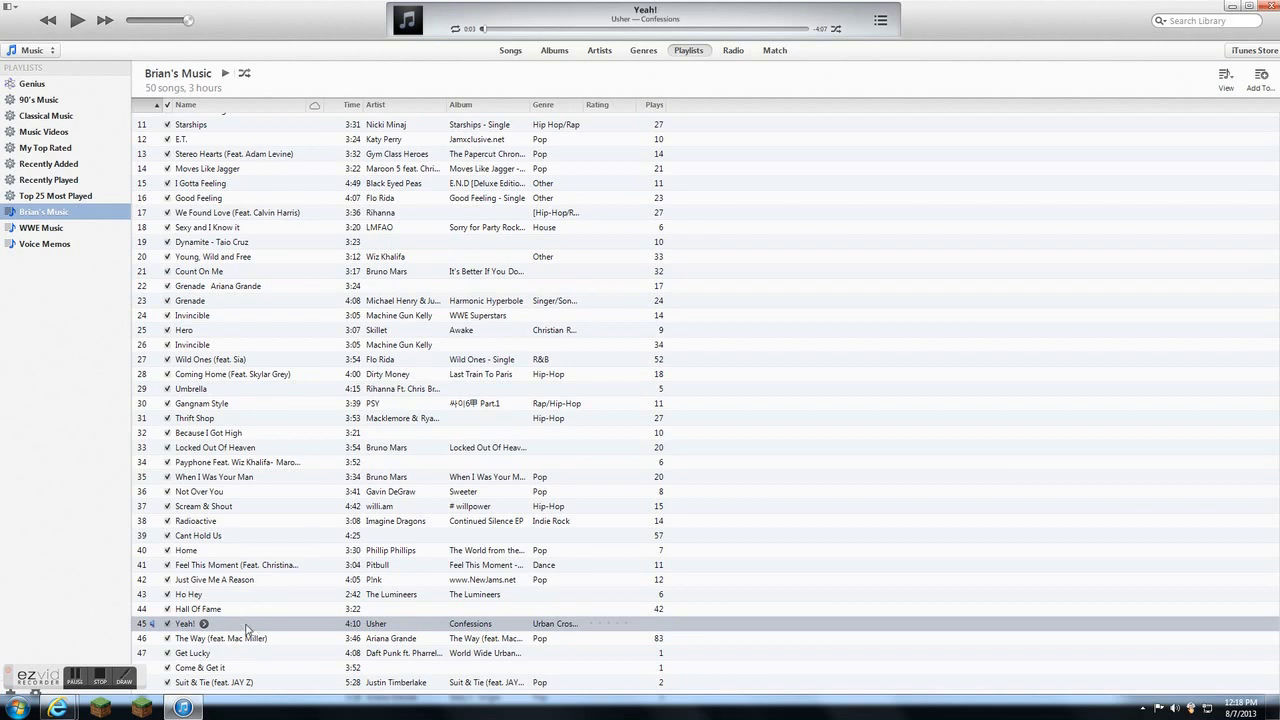